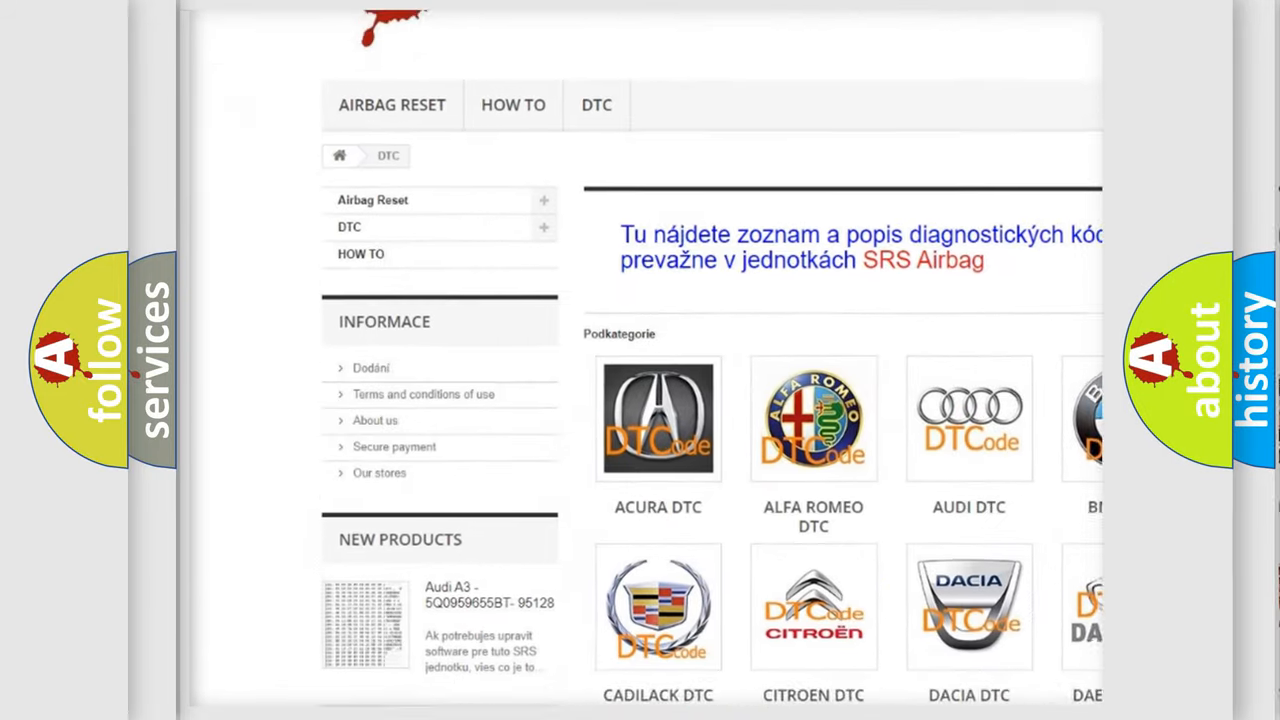
{"action": "scroll", "scroll_direction": "down", "scroll_amount": 3}
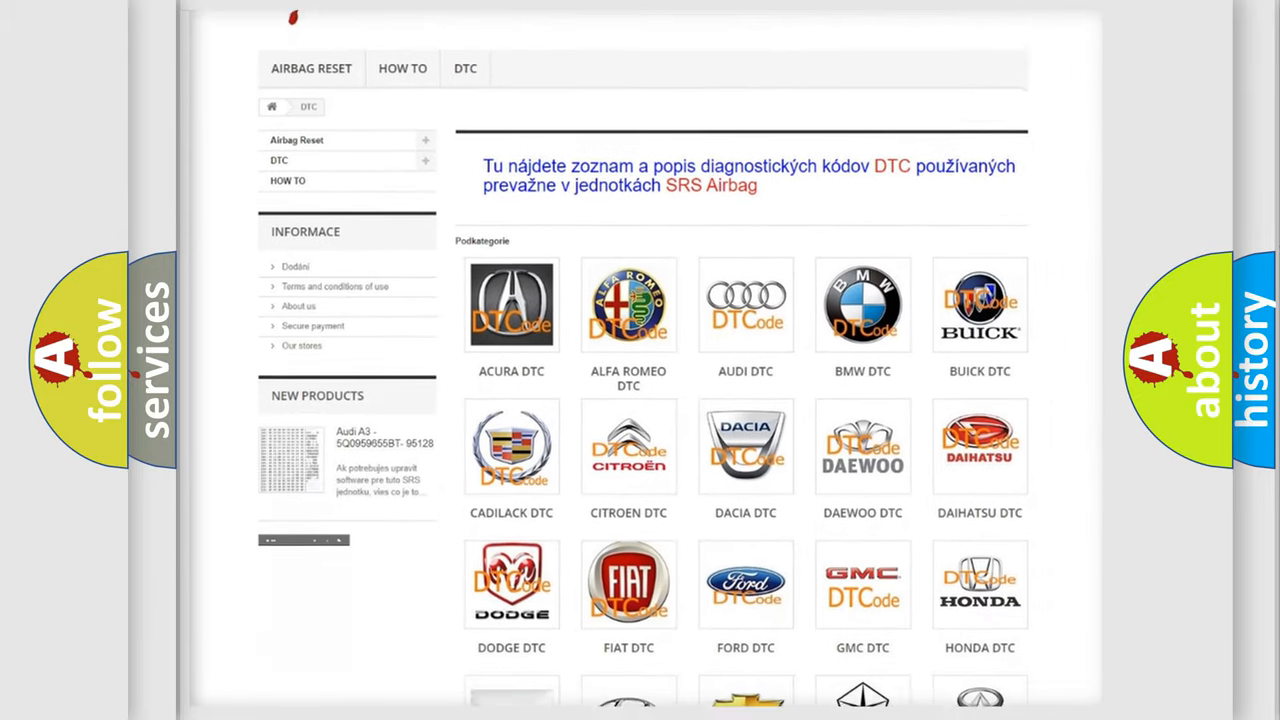
{"action": "scroll", "scroll_direction": "down", "scroll_amount": 3}
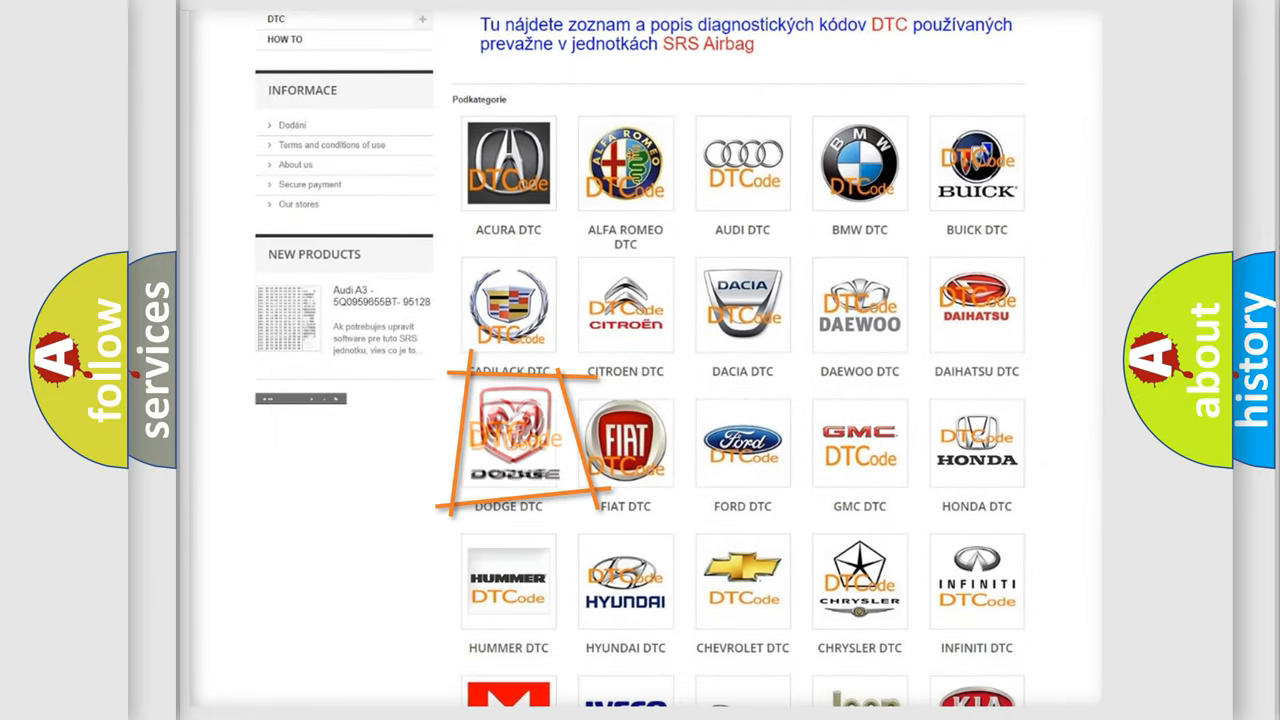